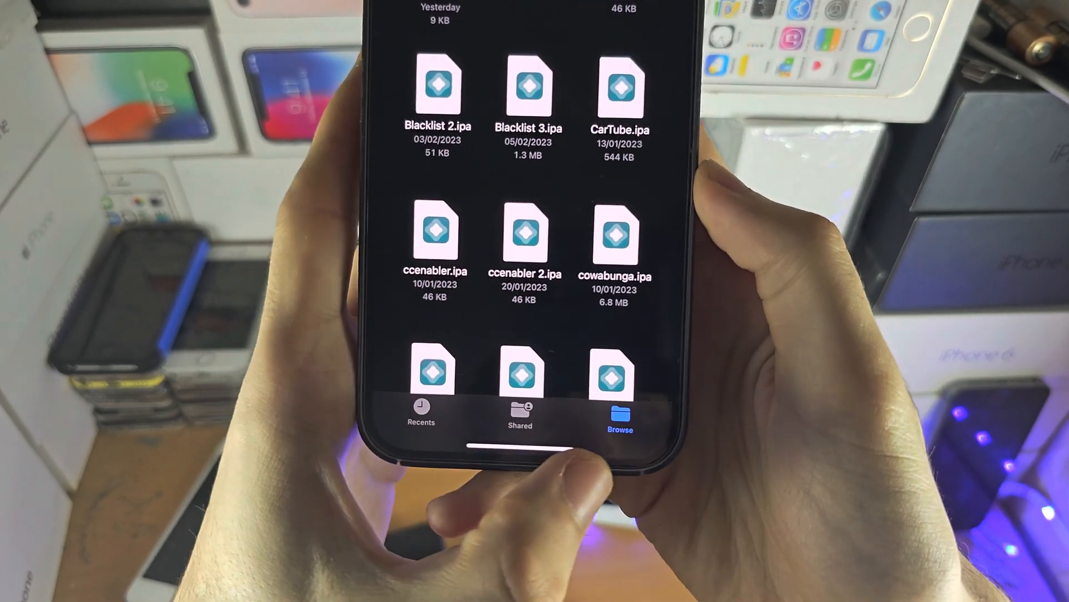
# Step: Leave the Downloads folder of .ipa files and return to the Browse locations list
pyautogui.click(620, 416)
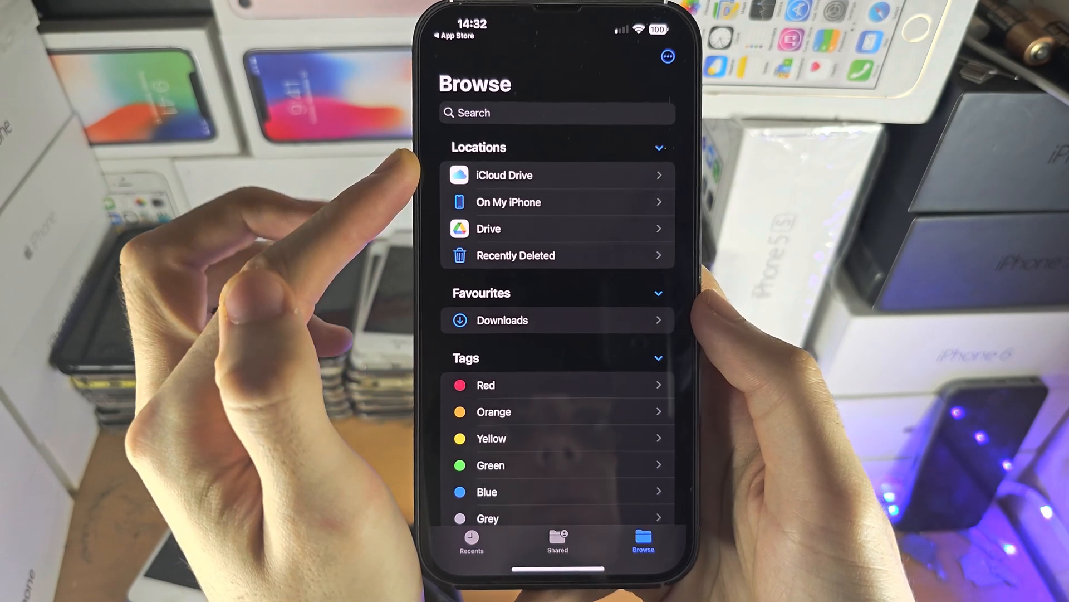
pyautogui.click(557, 174)
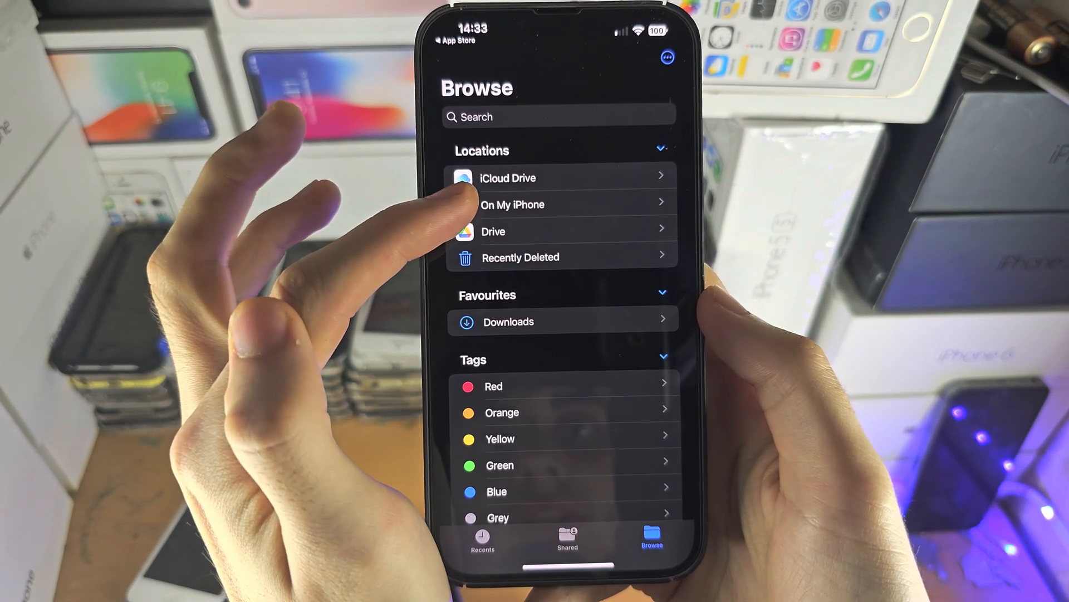
# Step: Browse the On My iPhone Downloads folder of .ipa and zip files, then return to On My iPhone
pyautogui.click(513, 204)
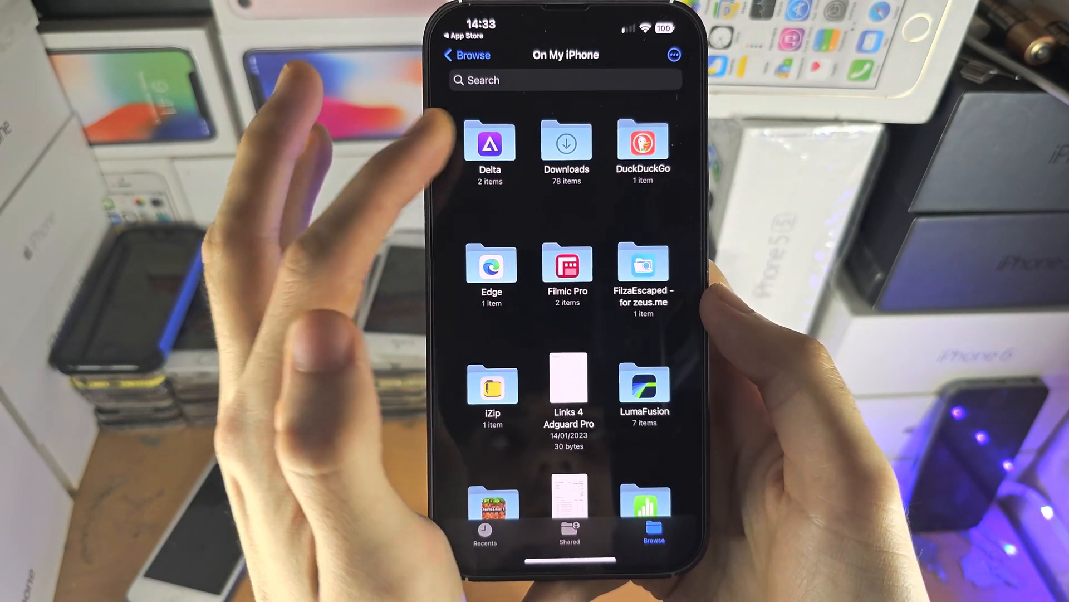
pyautogui.click(566, 143)
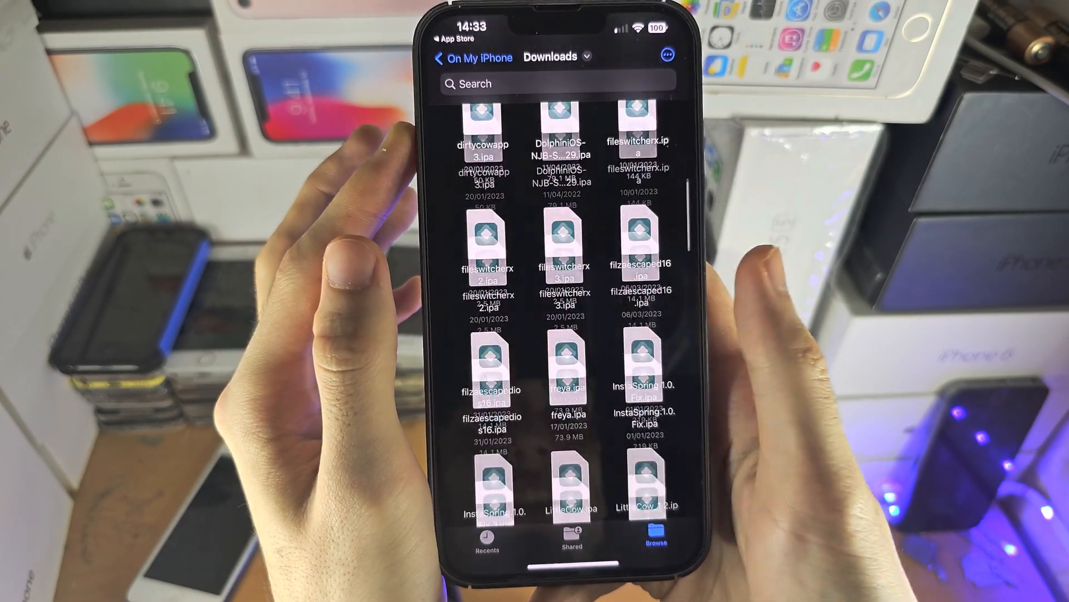
pyautogui.scroll(-3)
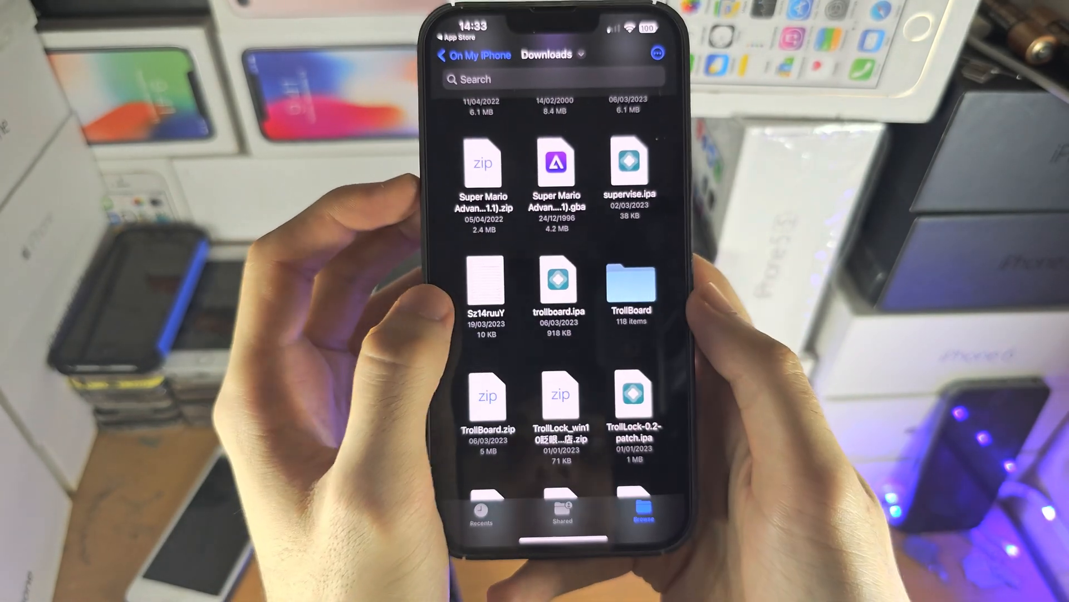
pyautogui.click(454, 55)
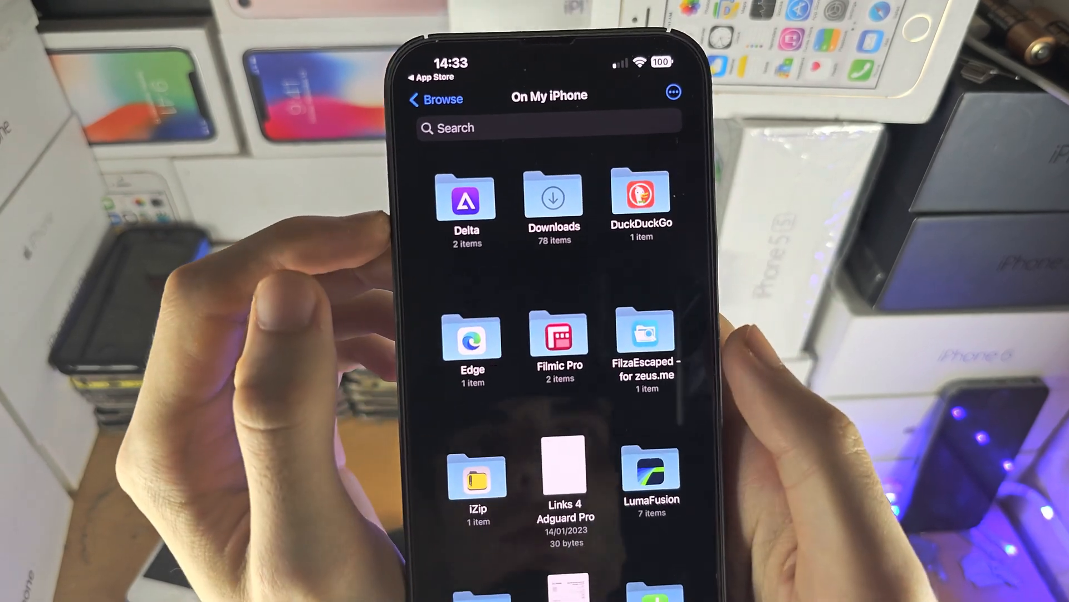
# Step: Open the Minecraft app folder and its games folder, then return to On My iPhone
pyautogui.click(465, 198)
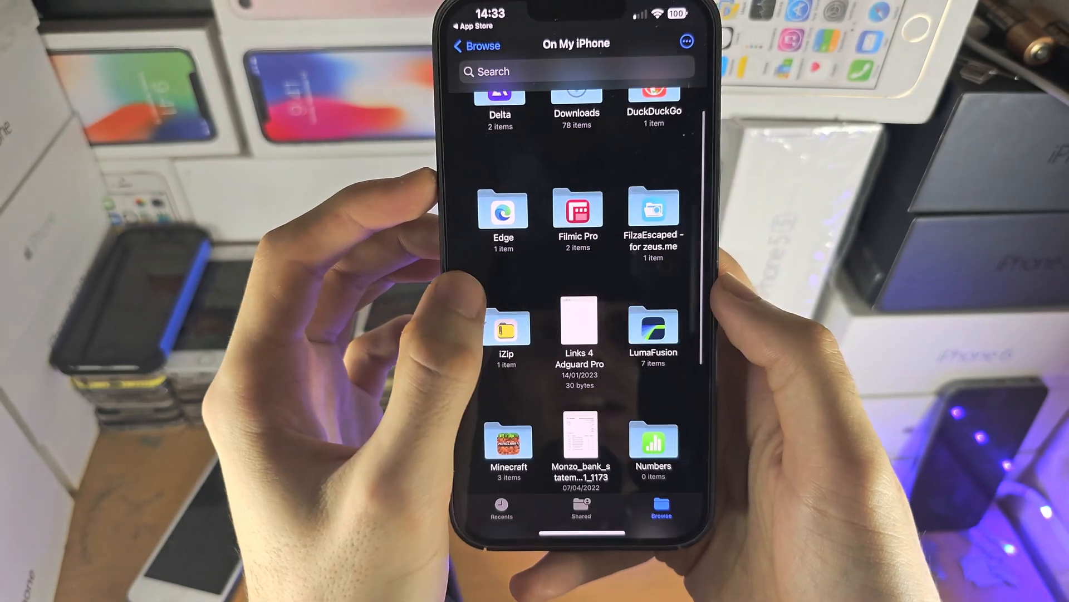
pyautogui.click(506, 326)
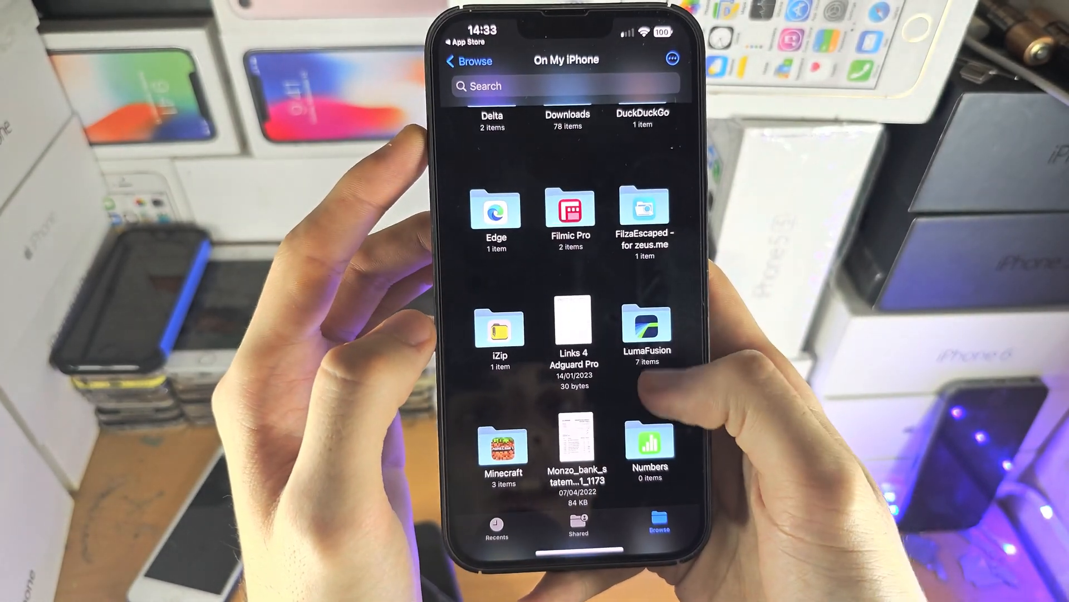
pyautogui.click(504, 450)
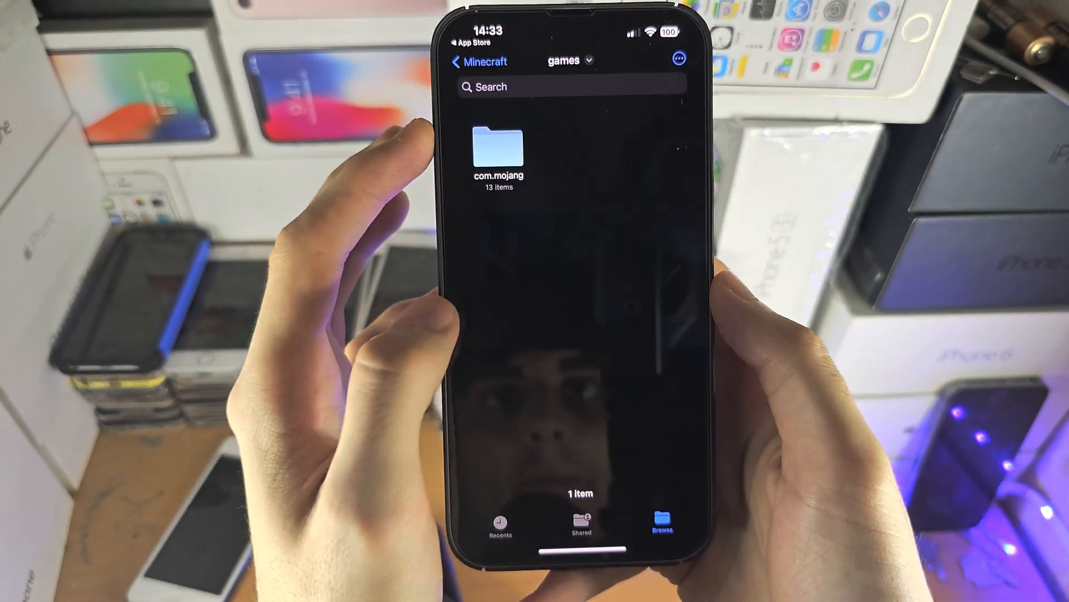
pyautogui.click(480, 61)
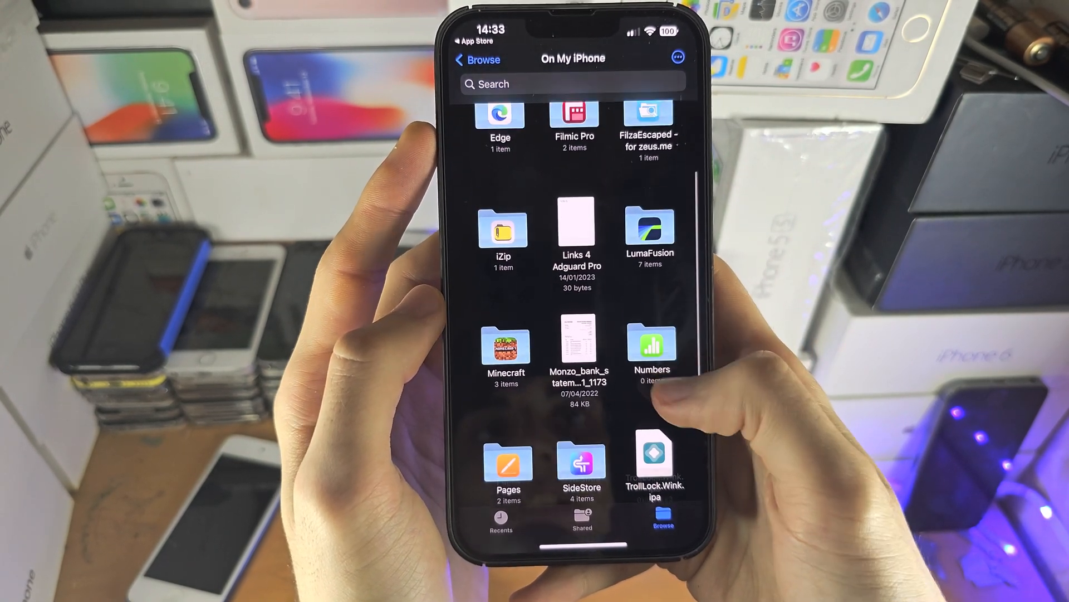
# Step: Browse LumaFusion's LibraryMedia and PhotoLibrary folders down to a video, then go Home
pyautogui.click(648, 232)
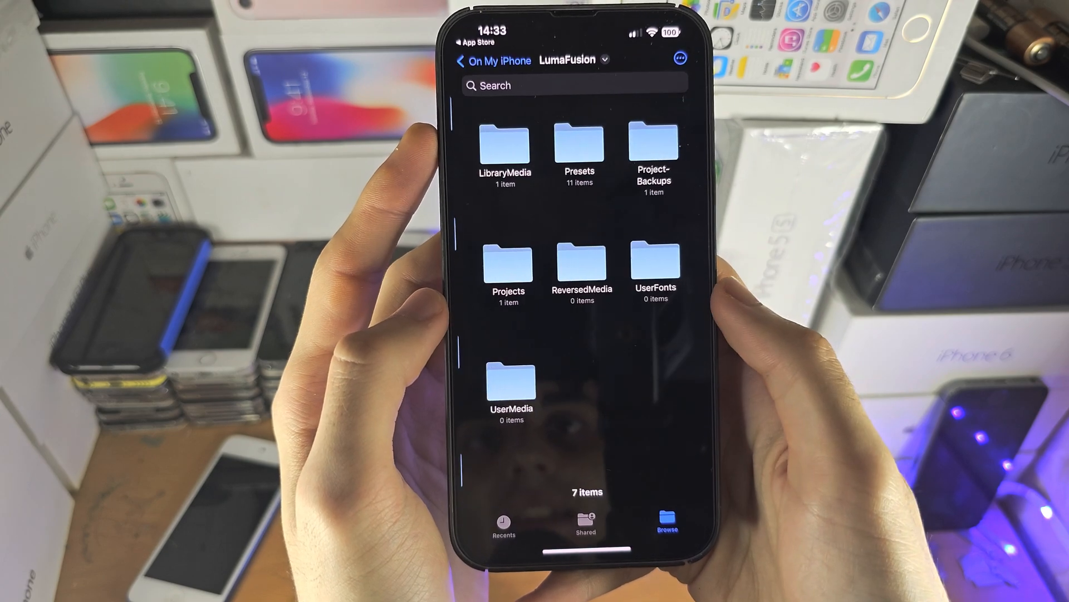
pyautogui.click(505, 147)
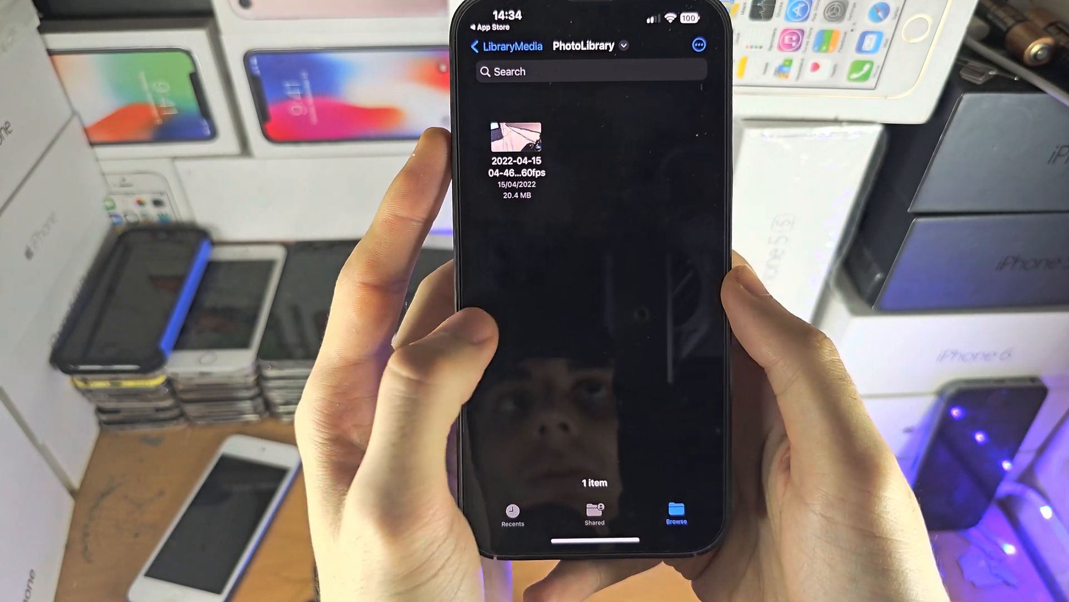
pyautogui.click(477, 45)
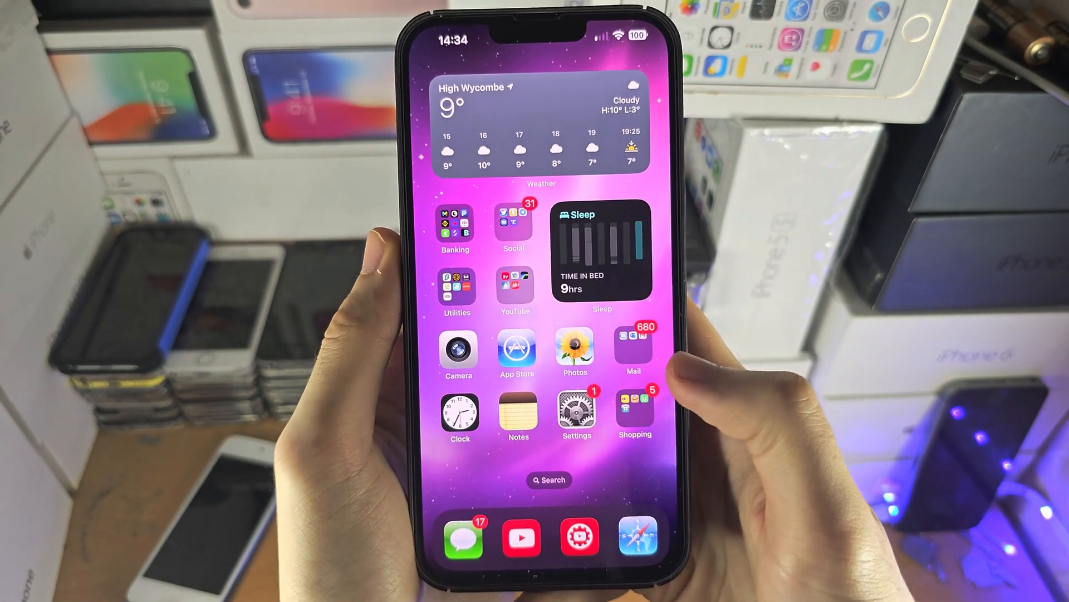
# Step: Move to the next Home Screen page and launch FilzaEscaped
pyautogui.hscroll(-3)
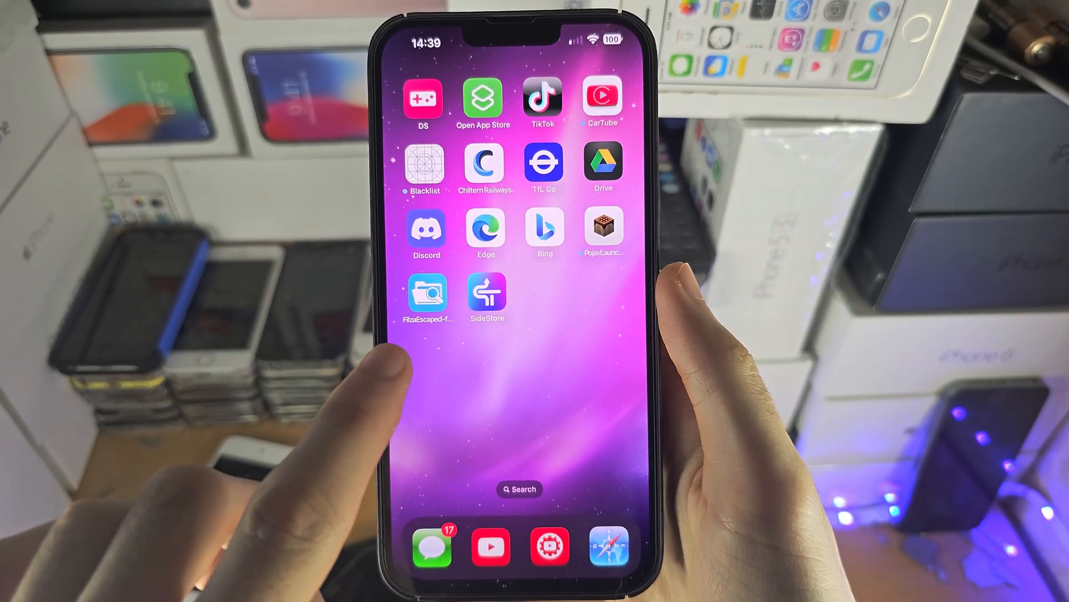
pyautogui.click(427, 295)
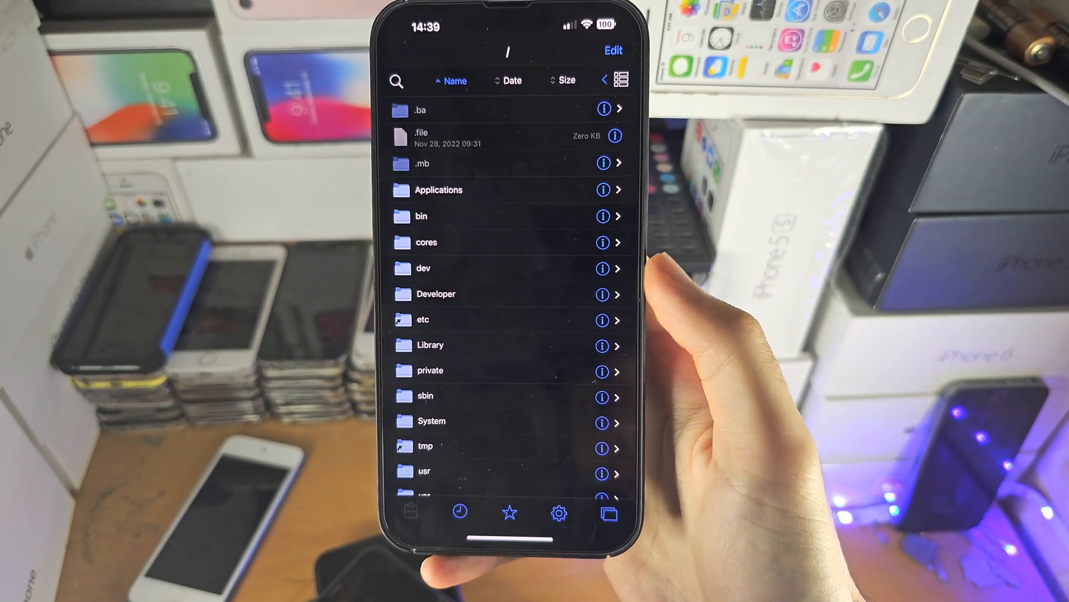
# Step: Return to the root filesystem, open var, and scroll down to the mobile folder
pyautogui.scroll(3)
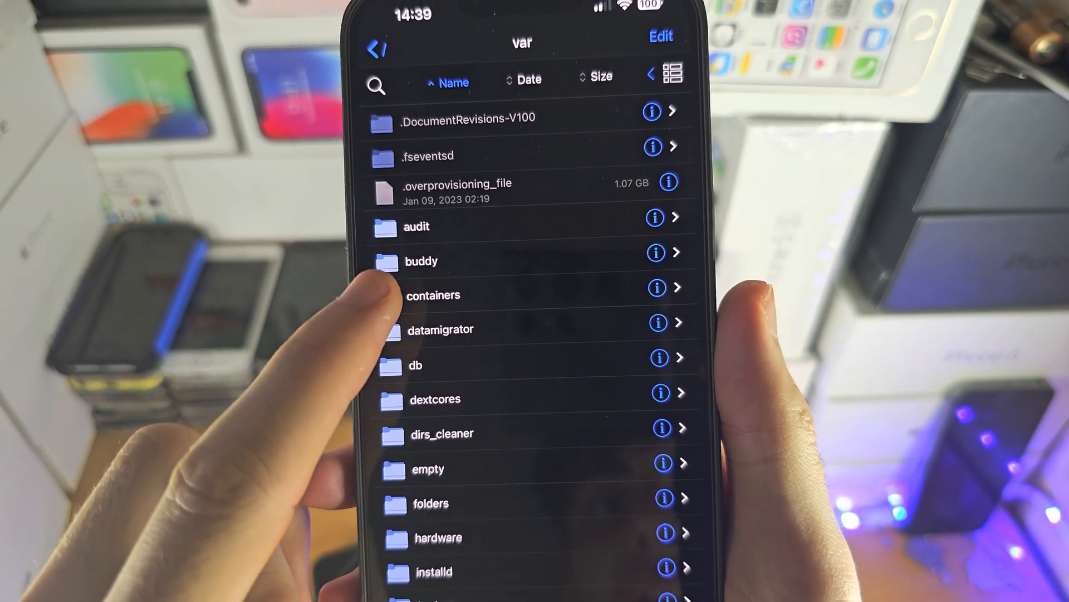
pyautogui.click(434, 294)
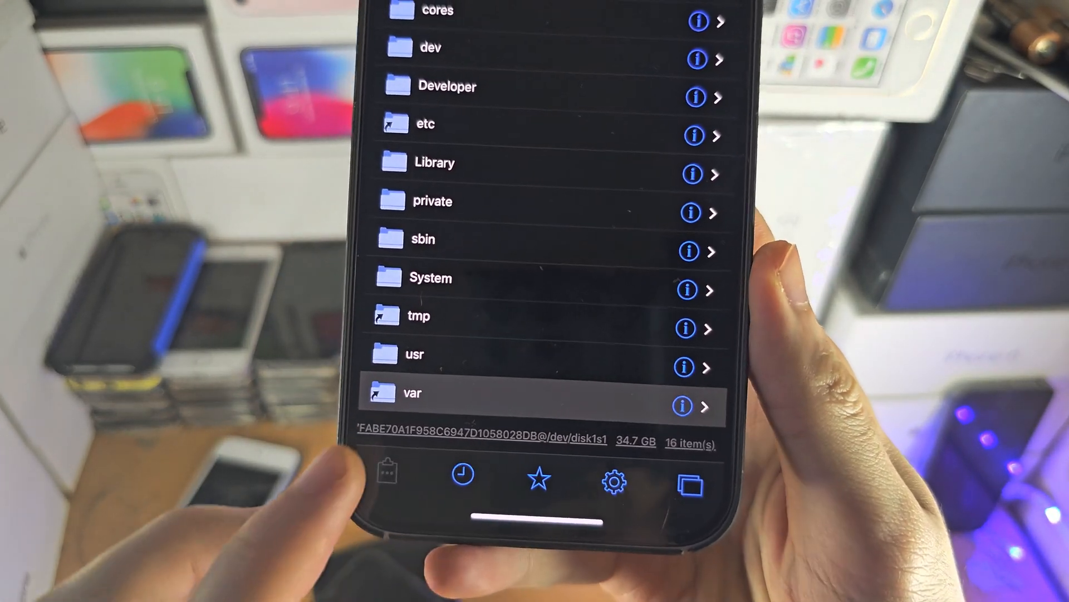
pyautogui.click(413, 394)
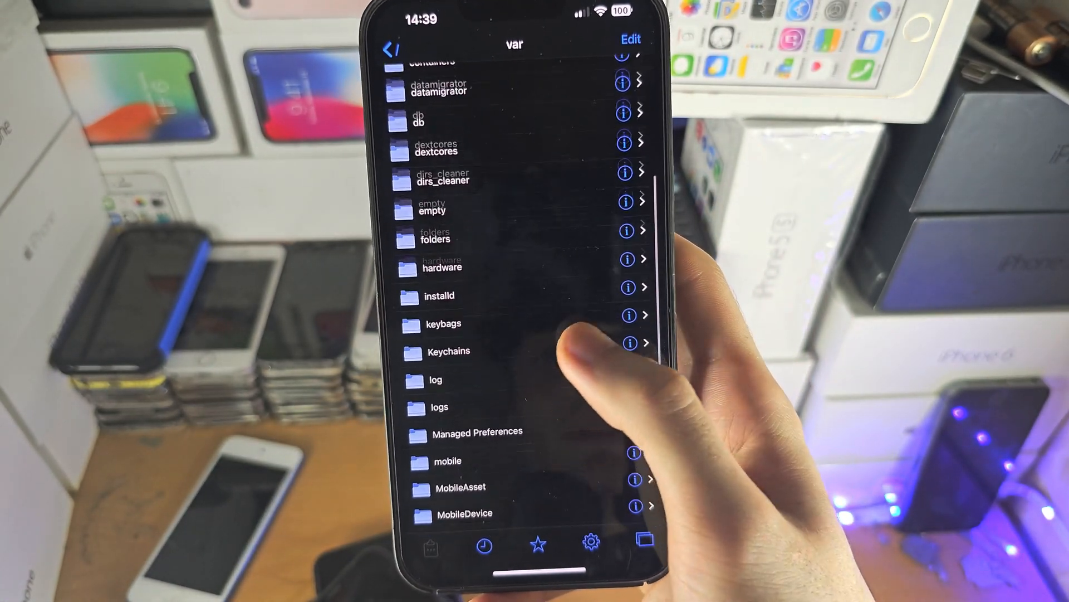
pyautogui.scroll(-3)
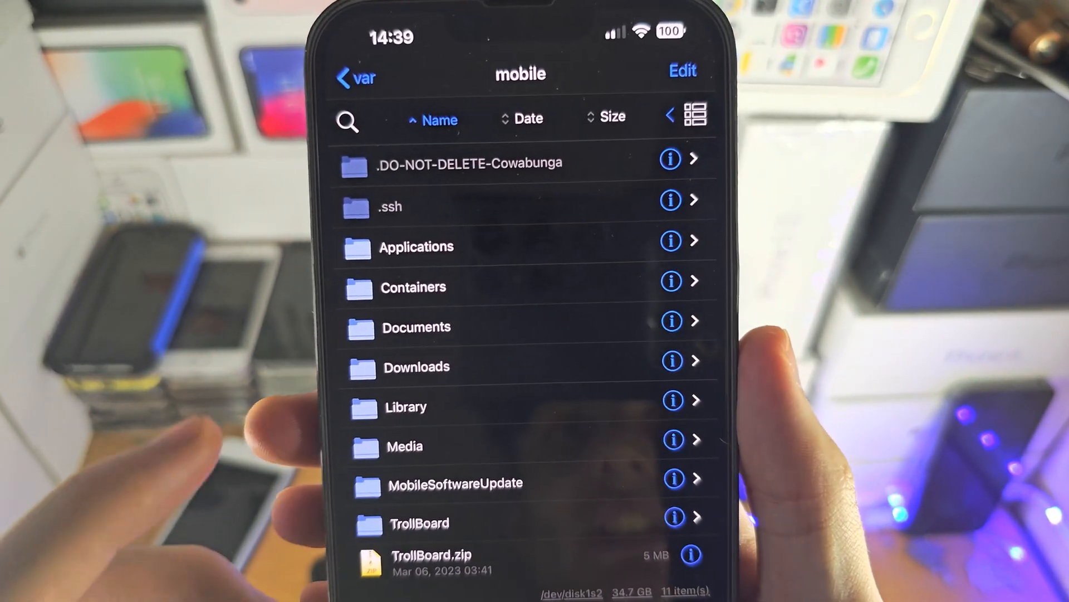
# Step: Open the Containers folder and then its Data folder
pyautogui.click(413, 287)
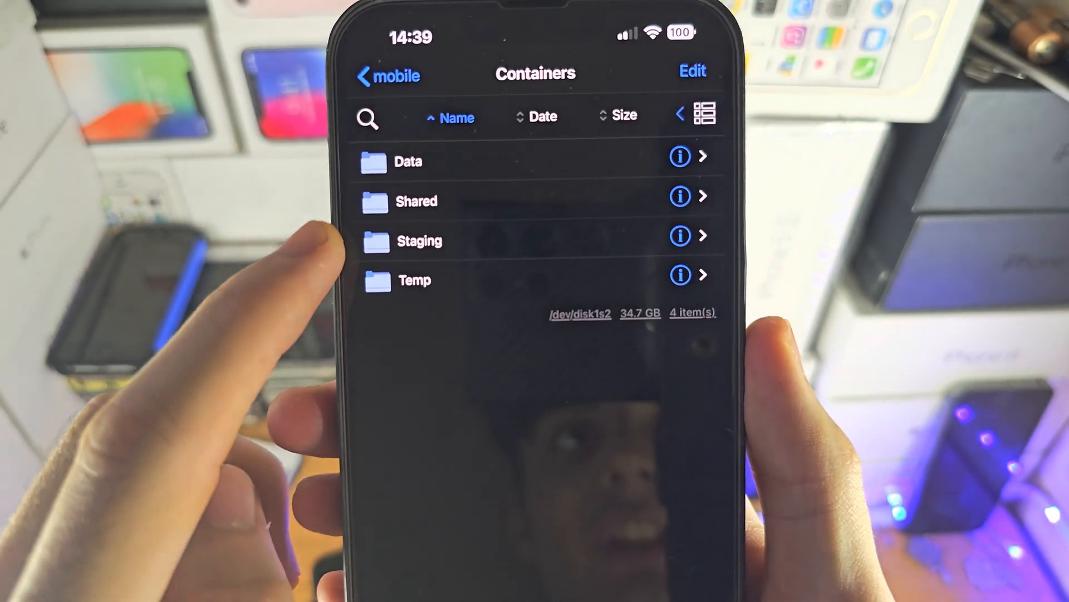
pyautogui.click(410, 161)
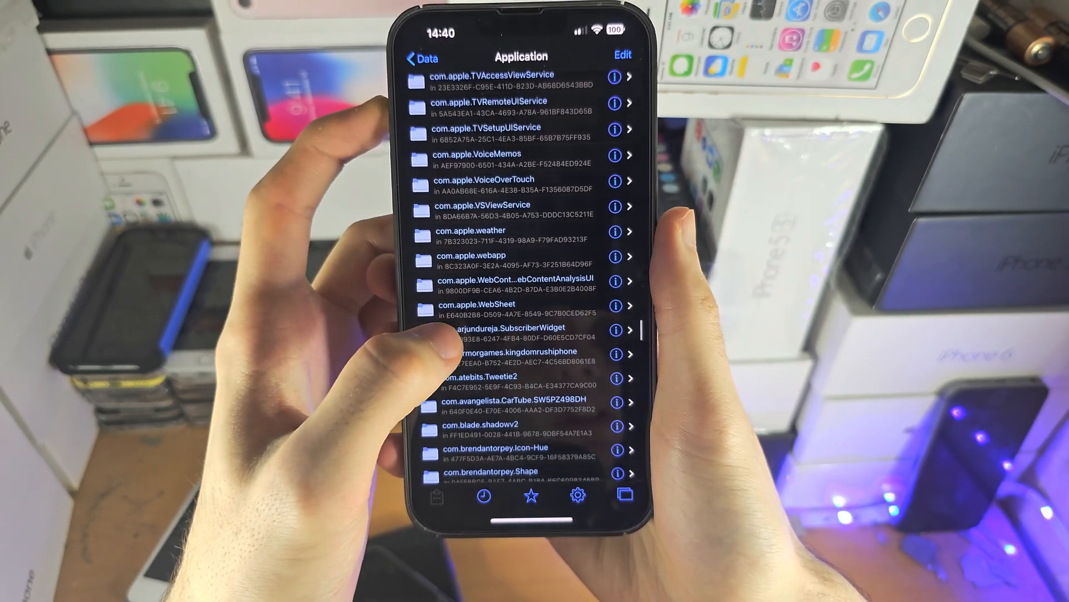
# Step: Look through an app container, return to the list, open another container's Library, then go Home
pyautogui.scroll(-3)
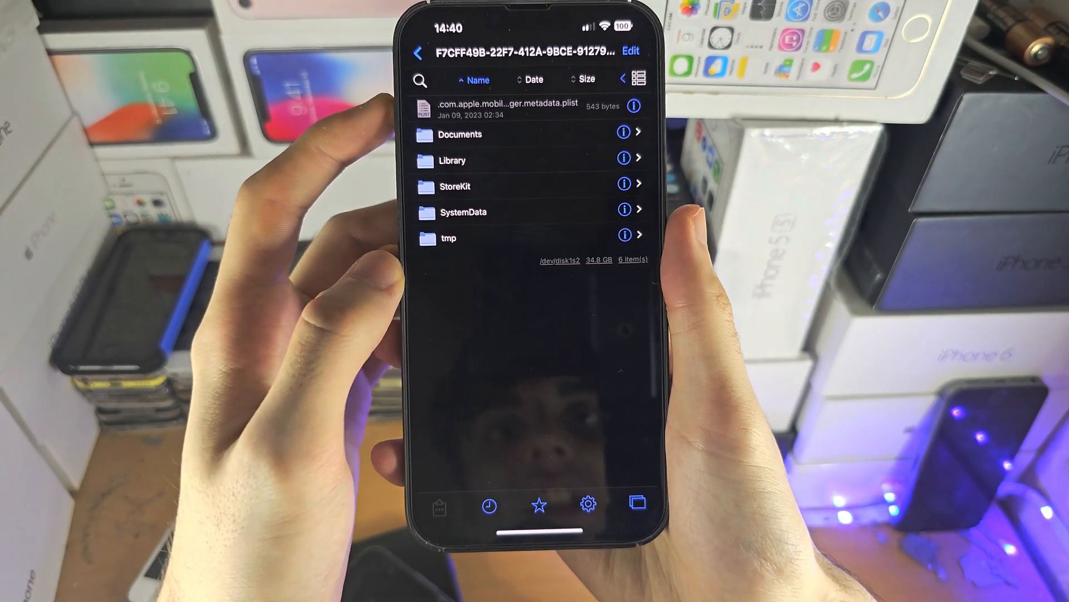
pyautogui.click(453, 160)
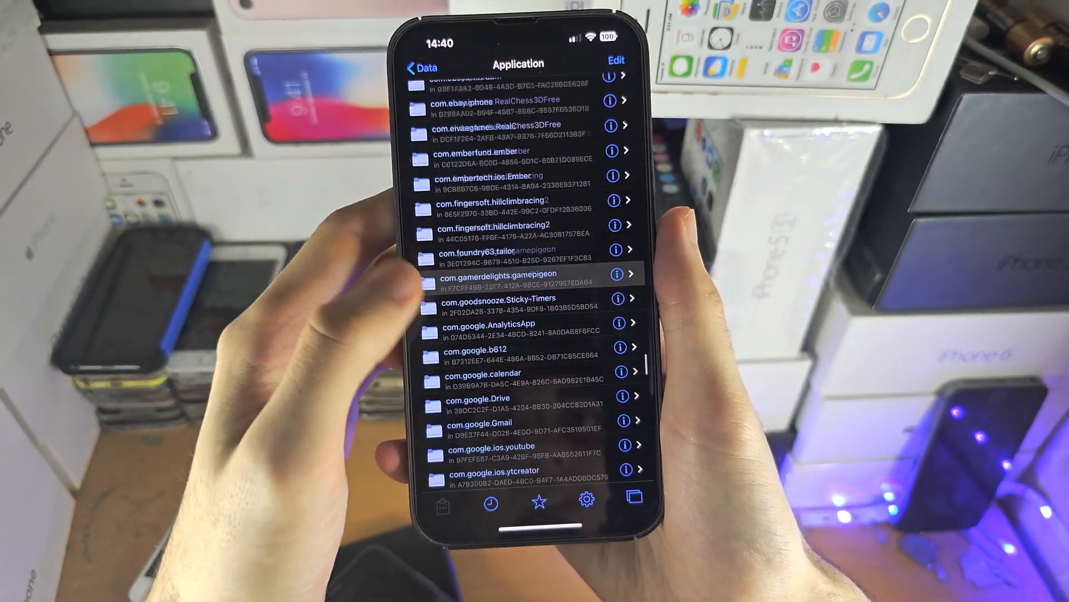
pyautogui.scroll(-3)
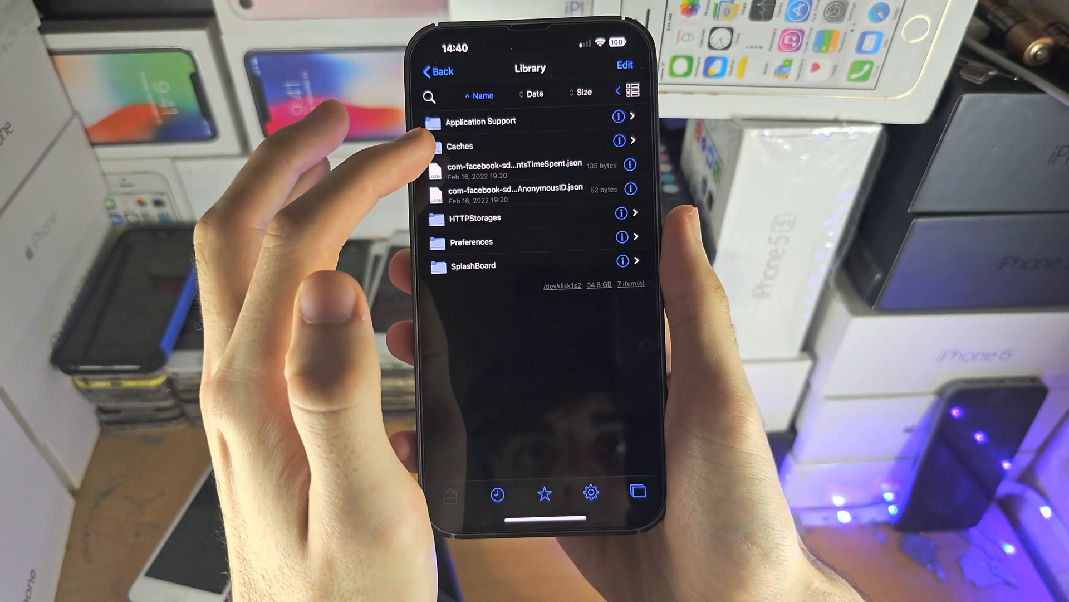
pyautogui.click(471, 241)
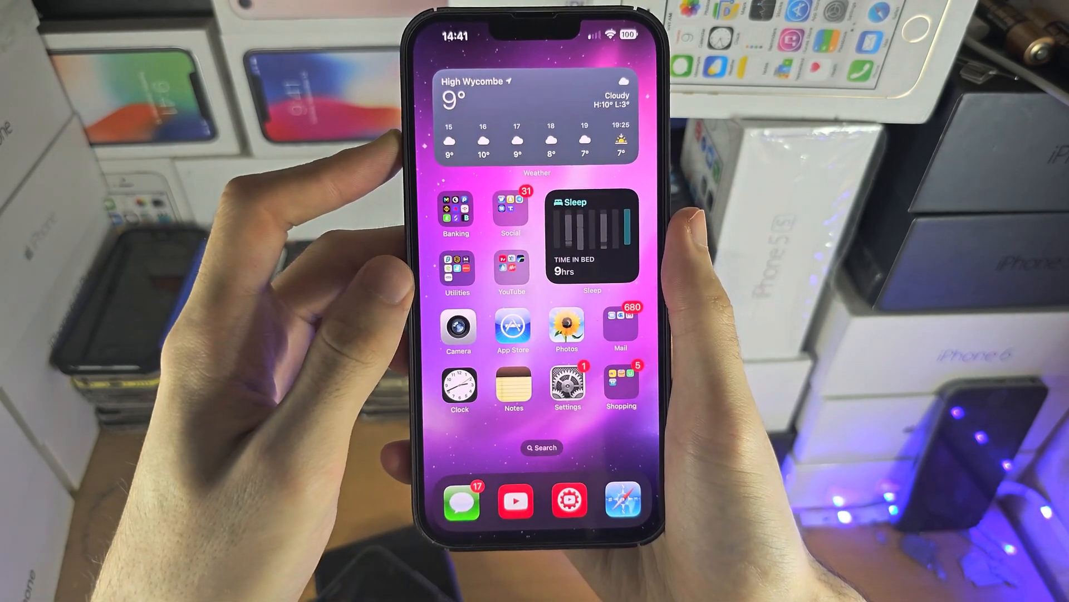
pyautogui.hscroll(-3)
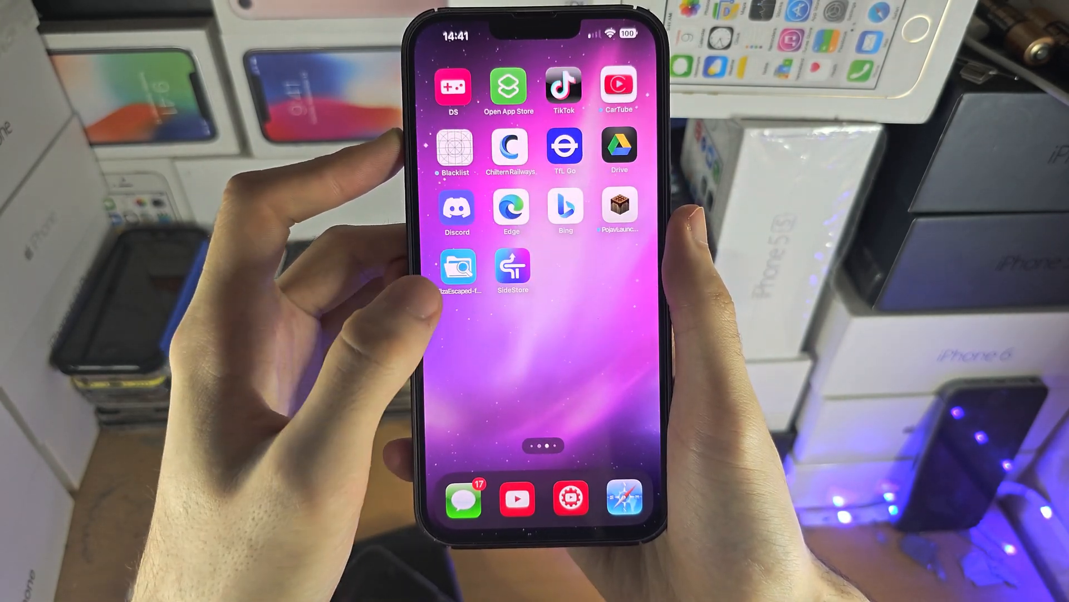